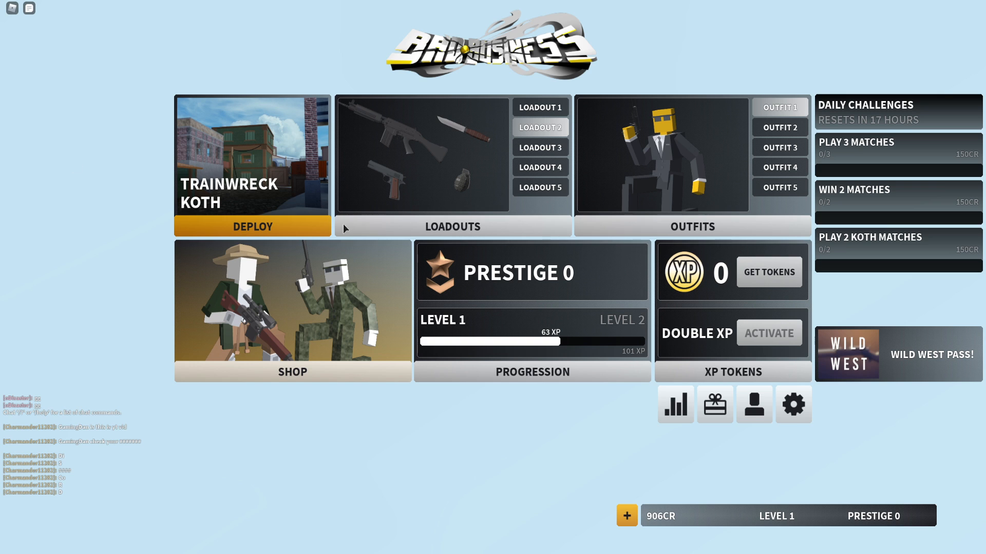
{"action": "mouse_move", "coordinate": [448, 237]}
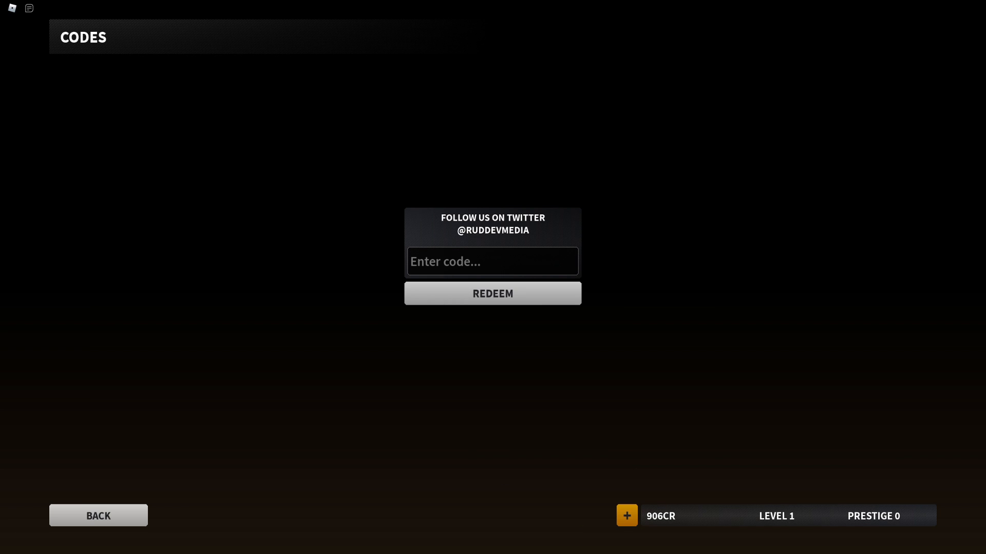
Step: Redeem the 'mbu' code to unlock the BEARDED MUSCLE reward
{"action": "type", "text": "mbu"}
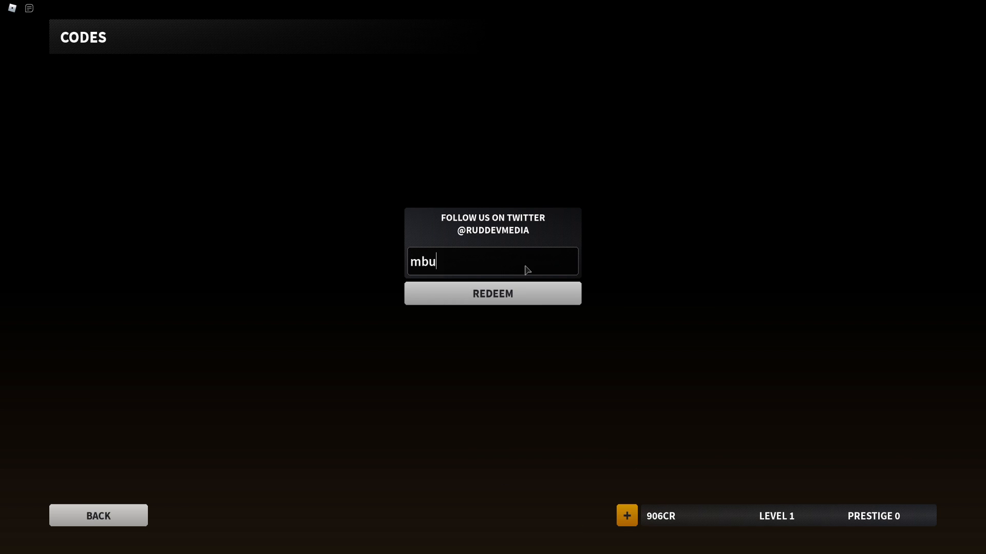
{"action": "mouse_move", "coordinate": [507, 294]}
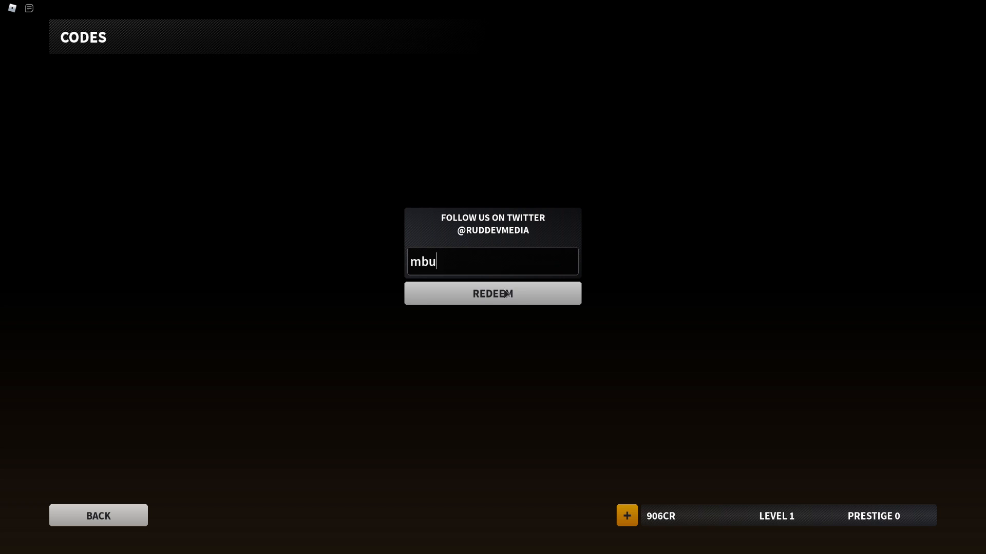
{"action": "left_click", "coordinate": [492, 292]}
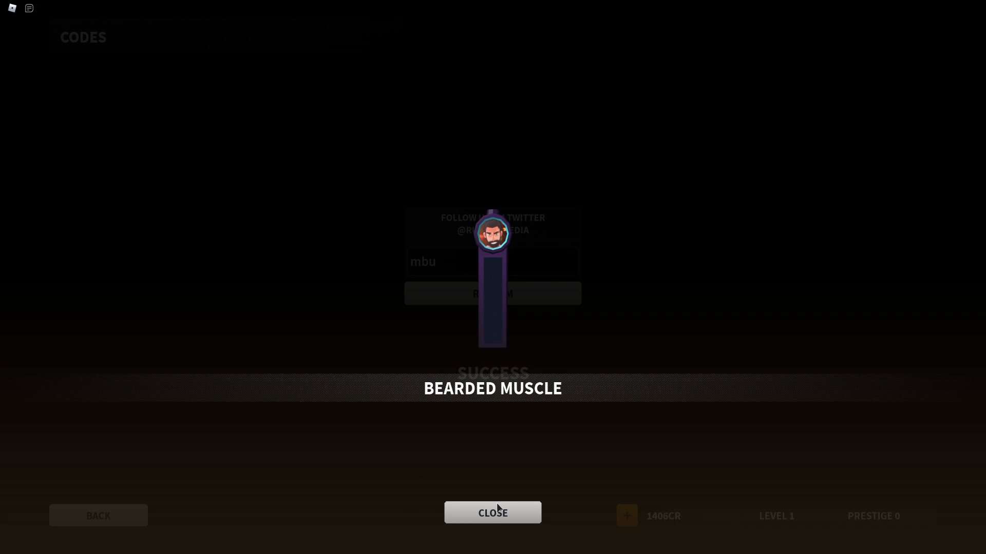
{"action": "left_click", "coordinate": [492, 513]}
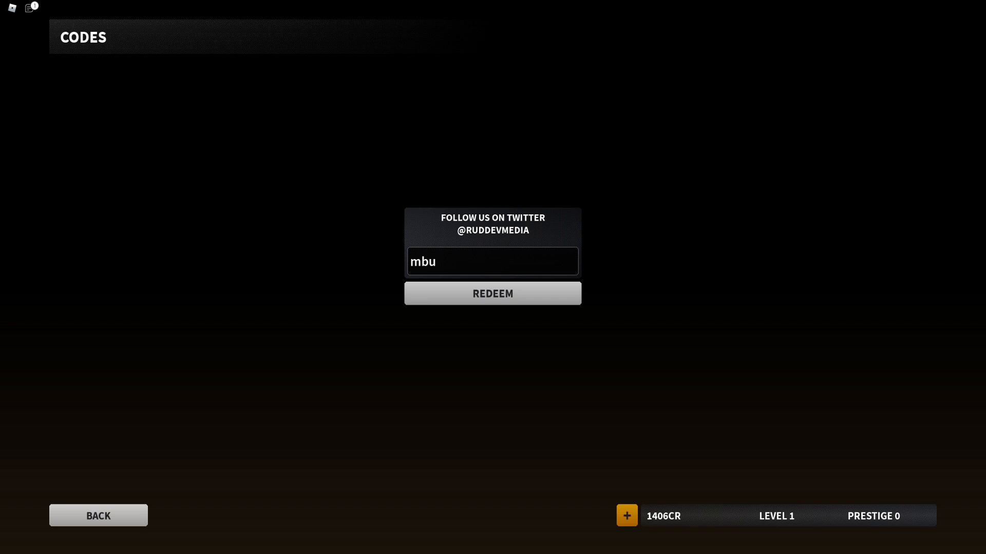
Step: Redeem the 'juke' code to unlock the BIGBRAINJUKE reward
{"action": "type", "text": "juke"}
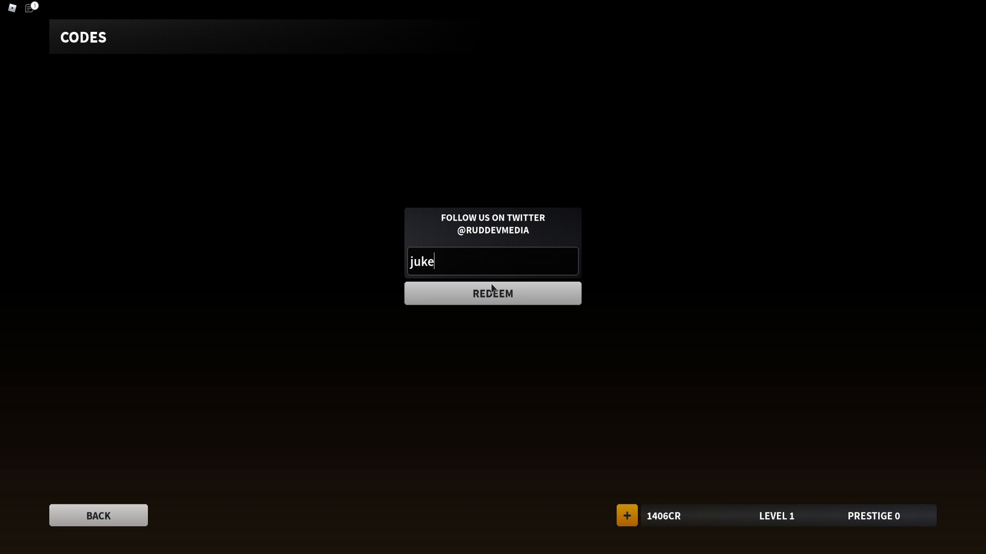
{"action": "left_click", "coordinate": [492, 293]}
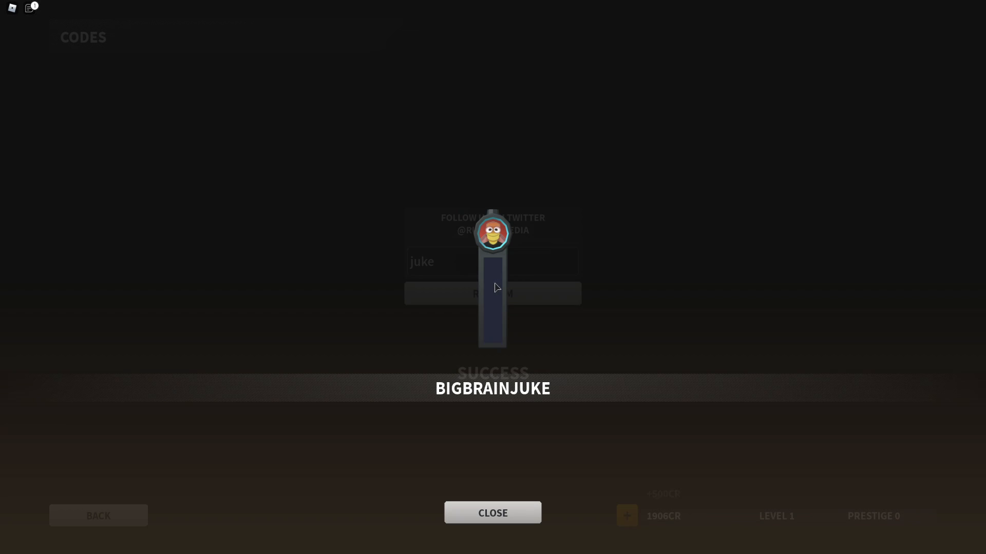
{"action": "left_click", "coordinate": [492, 512]}
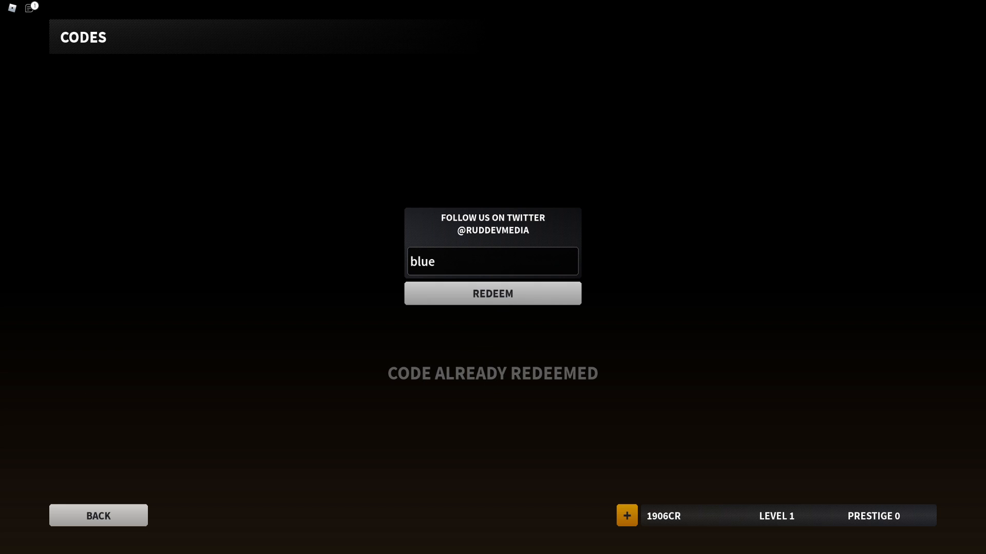
Step: Redeem the 'fr0gs' code to unlock the FREETHEFR0GS reward
{"action": "type", "text": "fr0gs"}
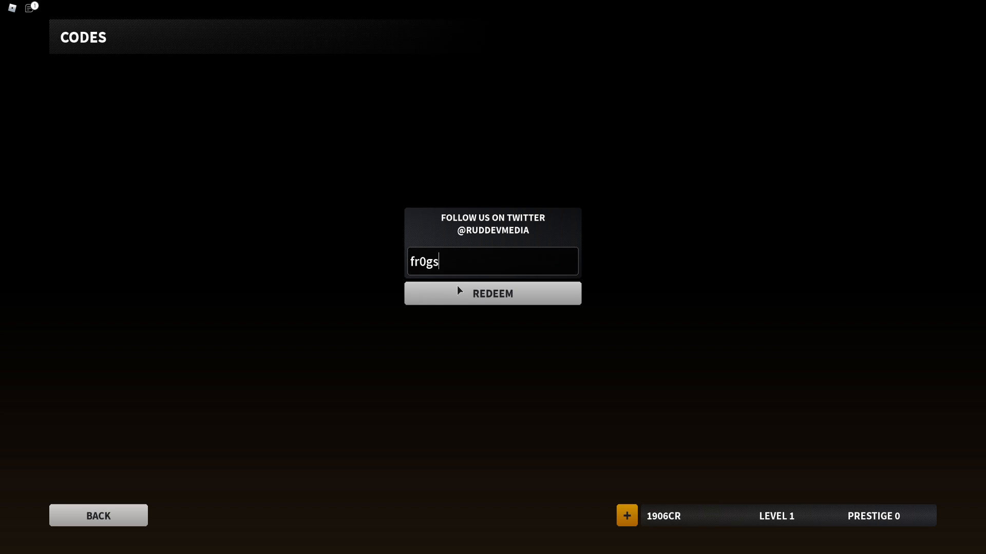
{"action": "left_click", "coordinate": [492, 293]}
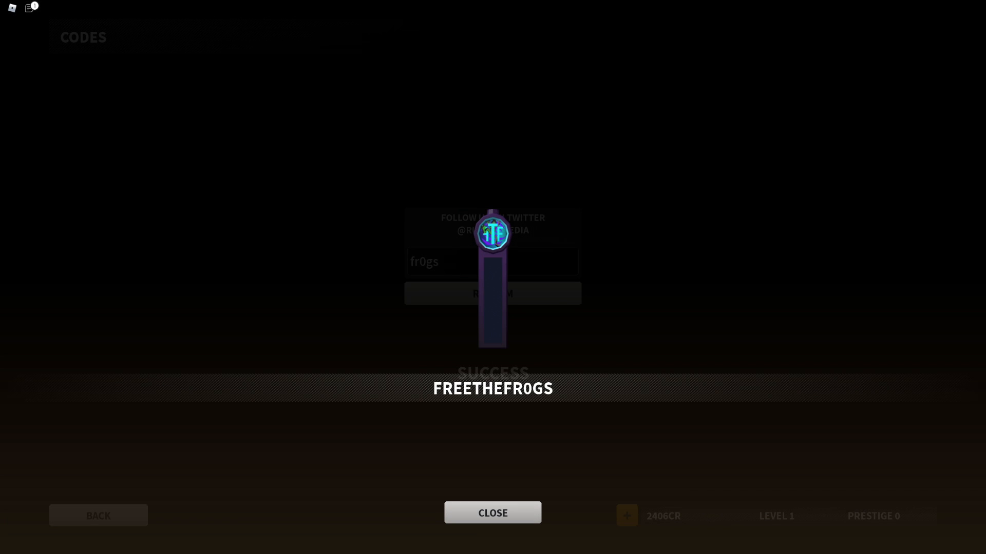
{"action": "mouse_move", "coordinate": [550, 491]}
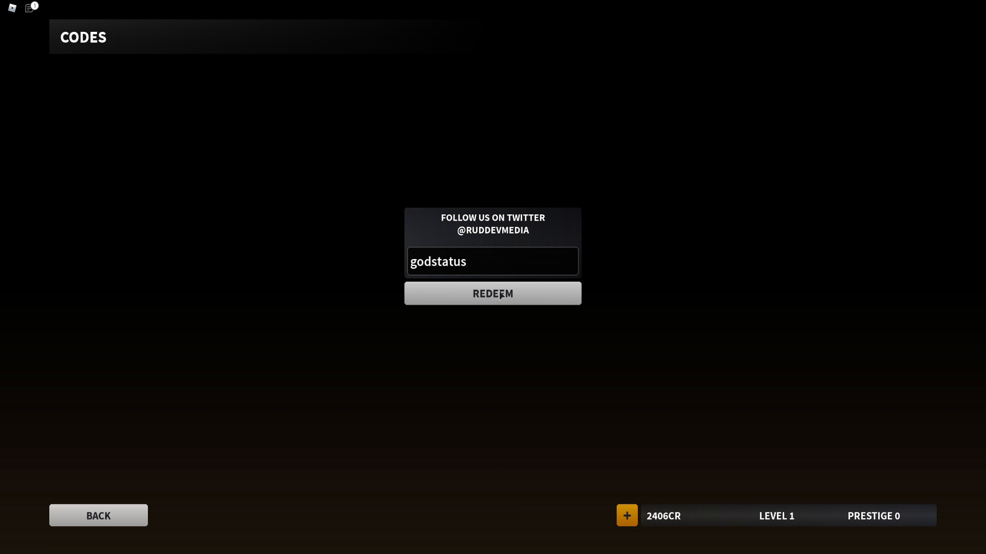
Step: Redeem the godstatus and notvirtuo0z codes for credits
{"action": "left_click", "coordinate": [492, 293]}
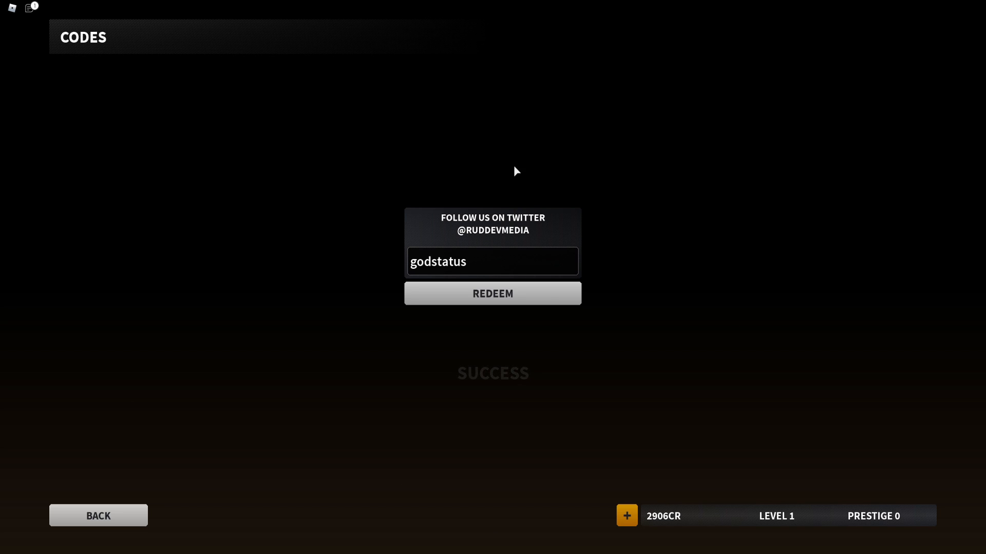
{"action": "type", "text": "notvirtuo0z"}
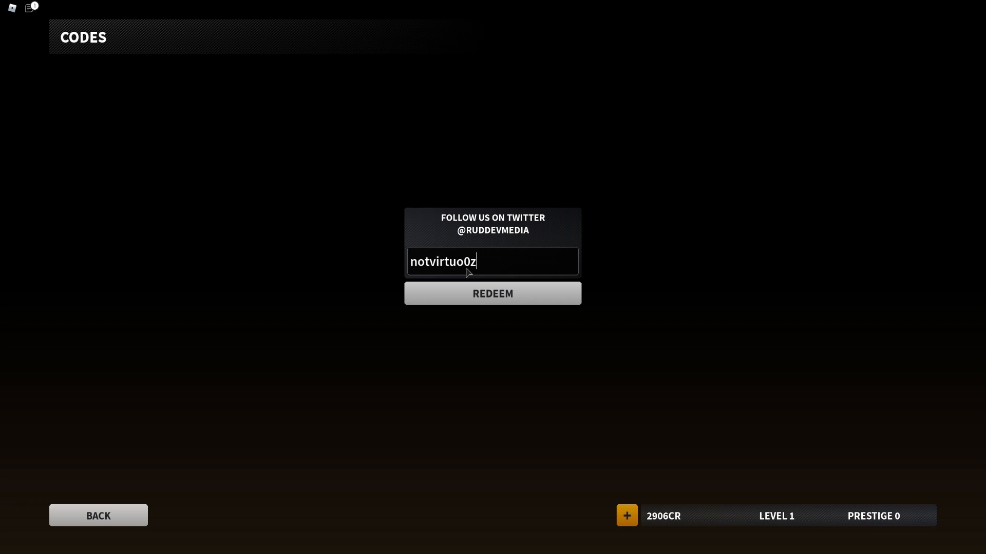
{"action": "left_click", "coordinate": [492, 293]}
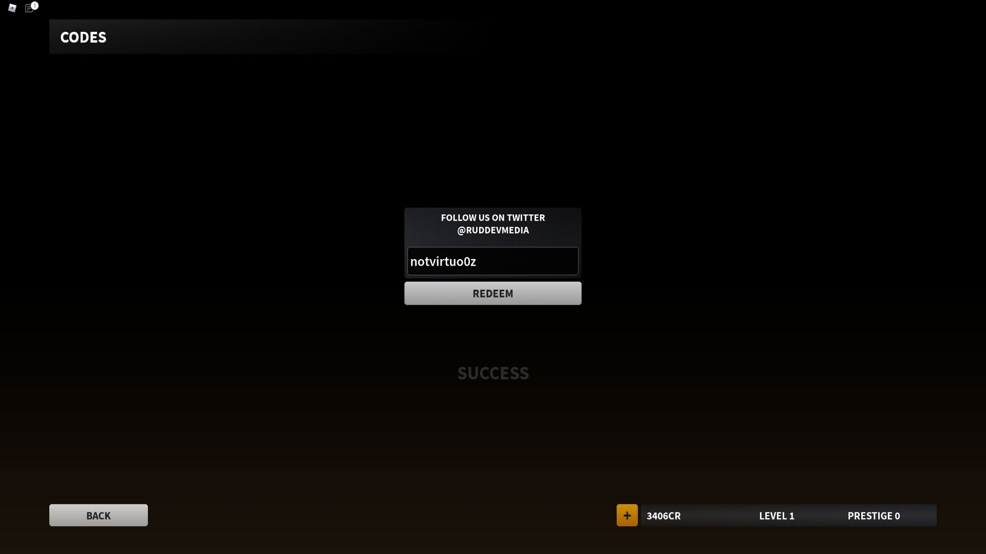
Step: Redeem the 'gun' code for credits and ready the box for the next code
{"action": "type", "text": "gun"}
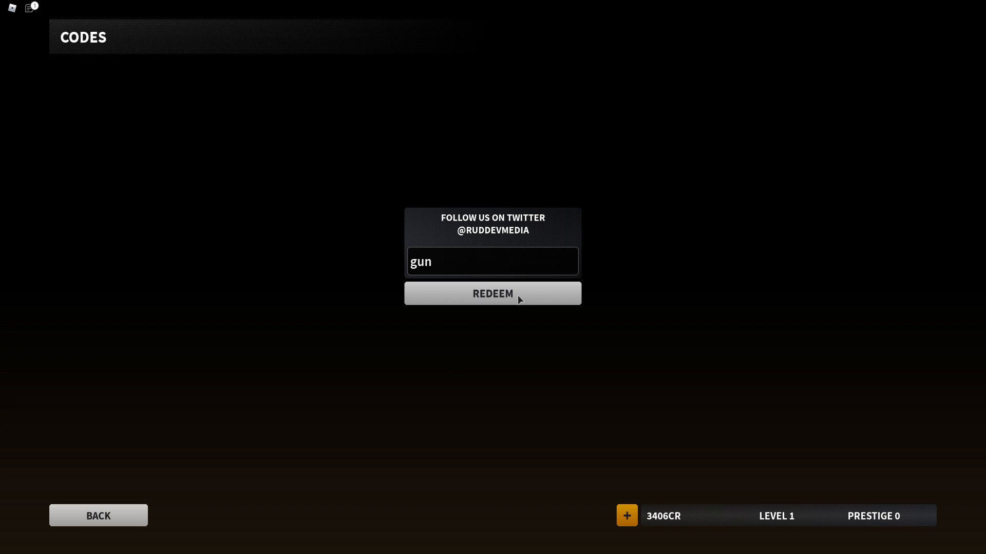
{"action": "left_click", "coordinate": [492, 294]}
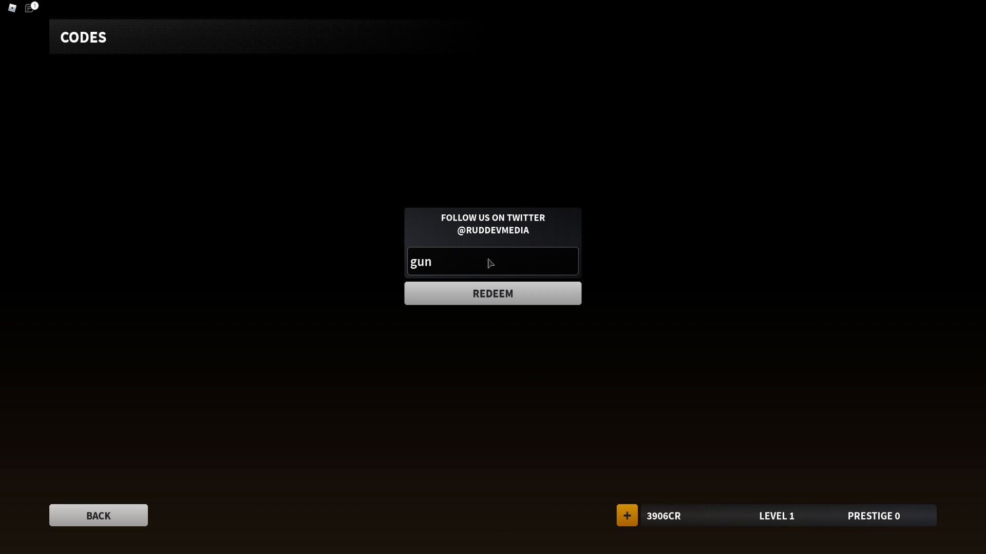
{"action": "left_click", "coordinate": [492, 294]}
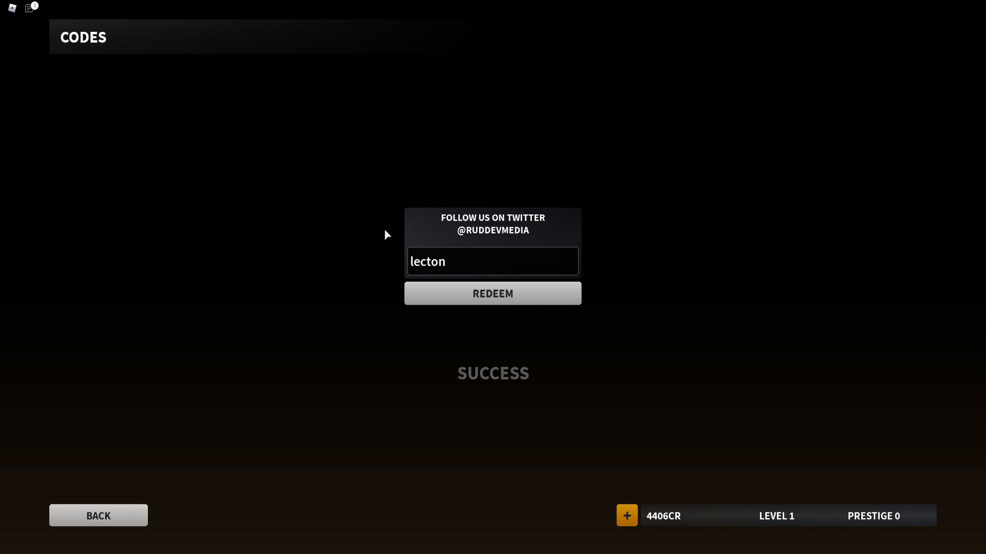
Step: Redeem the mulletmafia and pet codes for credits
{"action": "type", "text": "mulletmafia"}
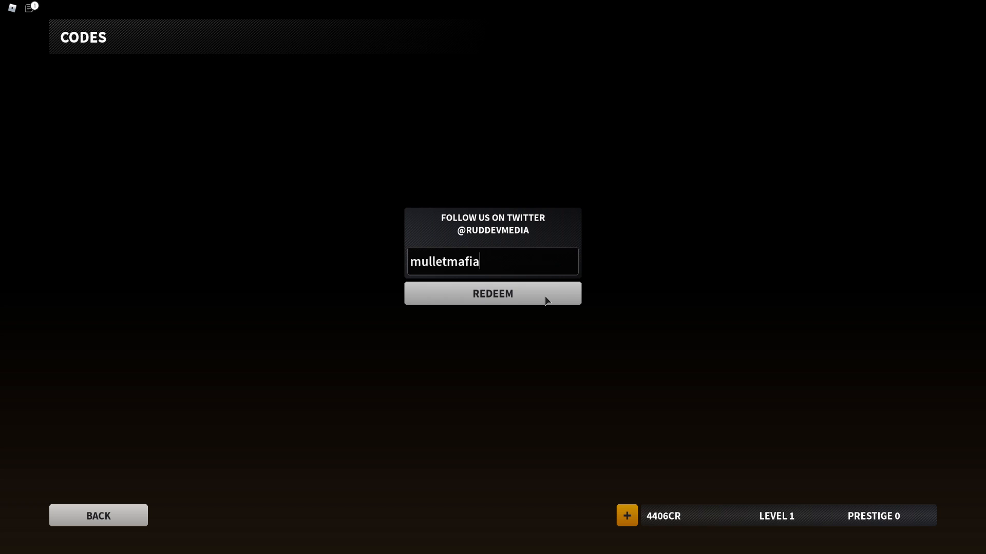
{"action": "left_click", "coordinate": [491, 294]}
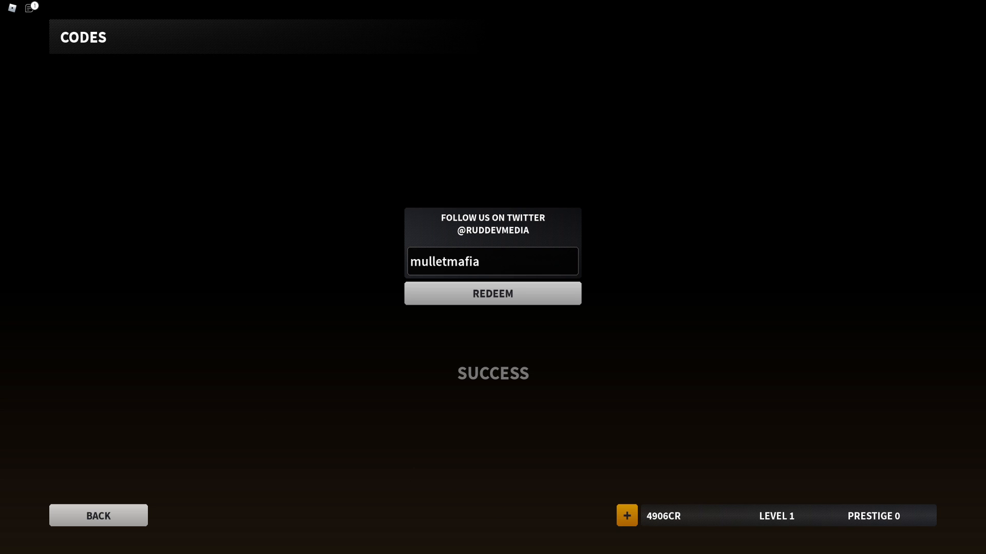
{"action": "type", "text": "pet"}
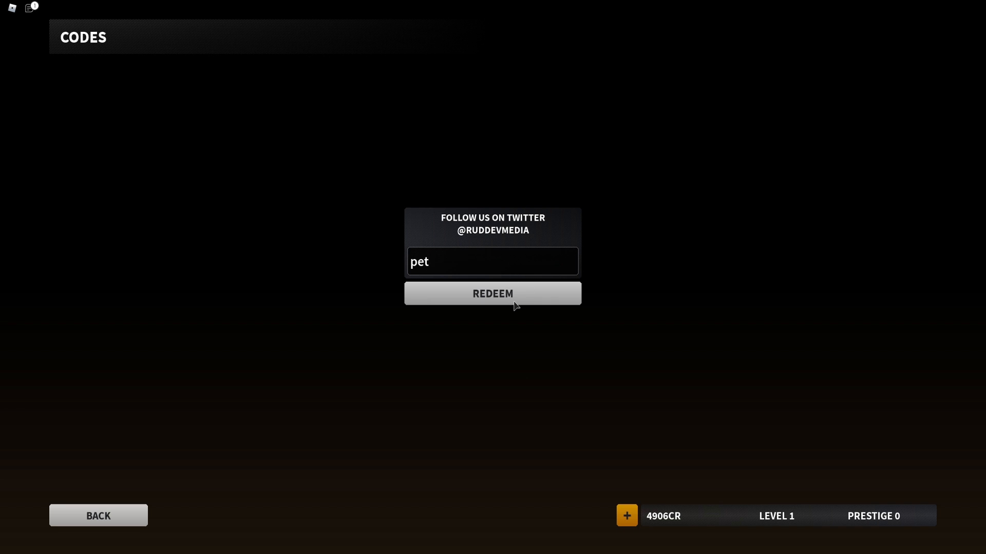
{"action": "left_click", "coordinate": [491, 293]}
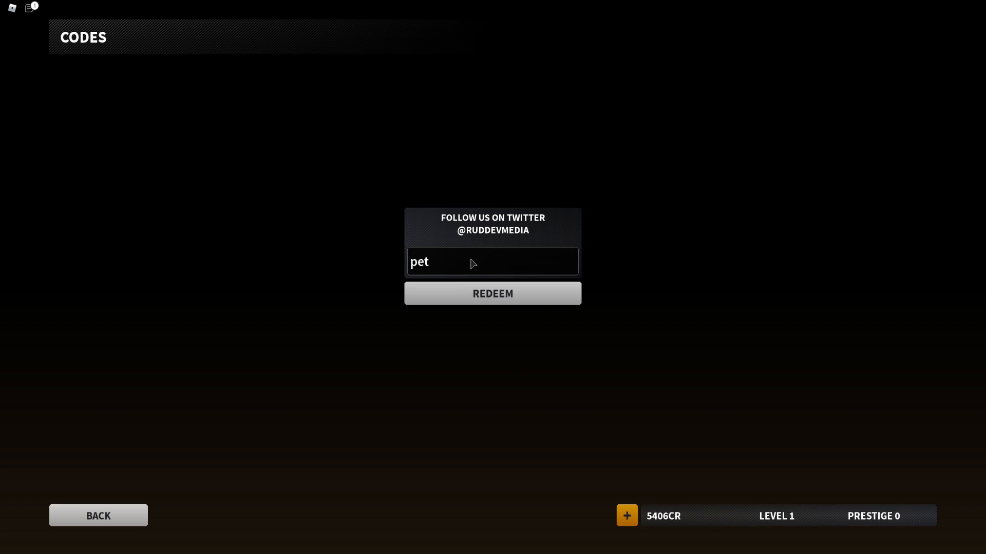
{"action": "left_click", "coordinate": [492, 293]}
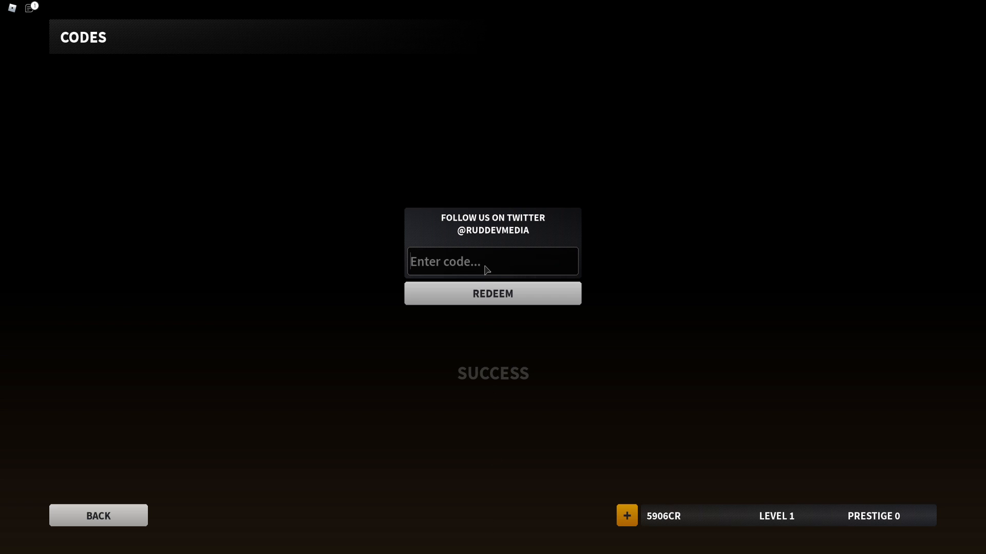
Step: Redeem the ruddevmedia, syn and xtrnal codes, bringing credits to 7406CR
{"action": "type", "text": "ruddevmedia"}
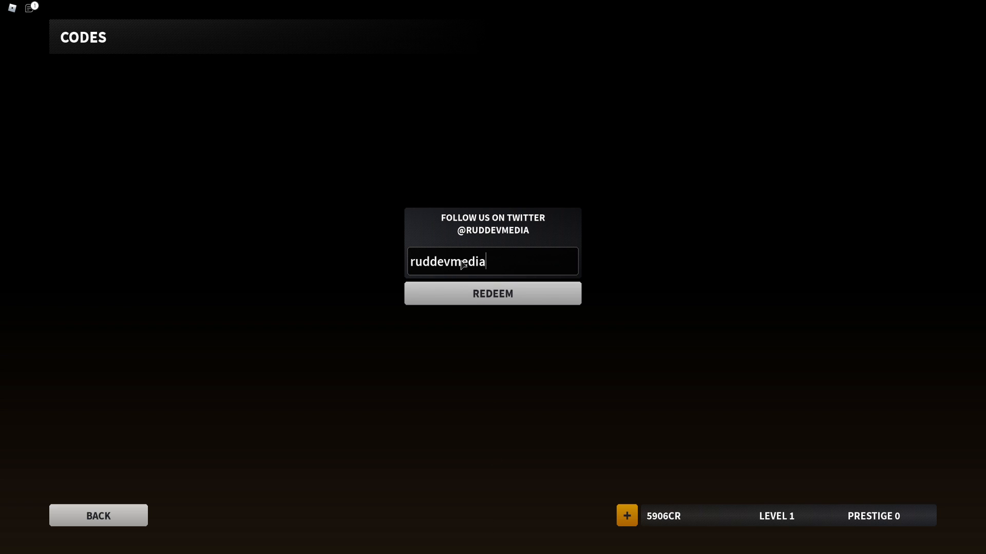
{"action": "left_click", "coordinate": [492, 292]}
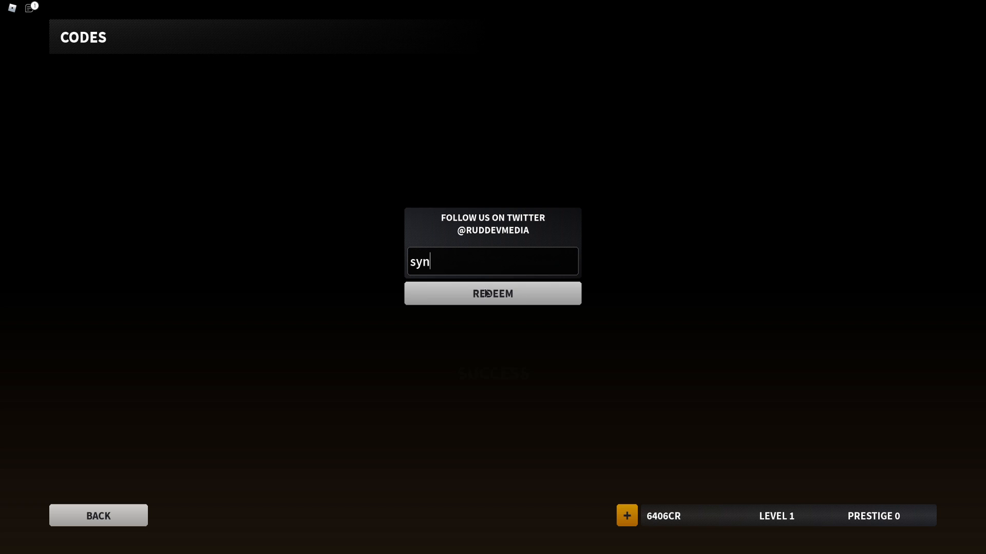
{"action": "left_click", "coordinate": [491, 293]}
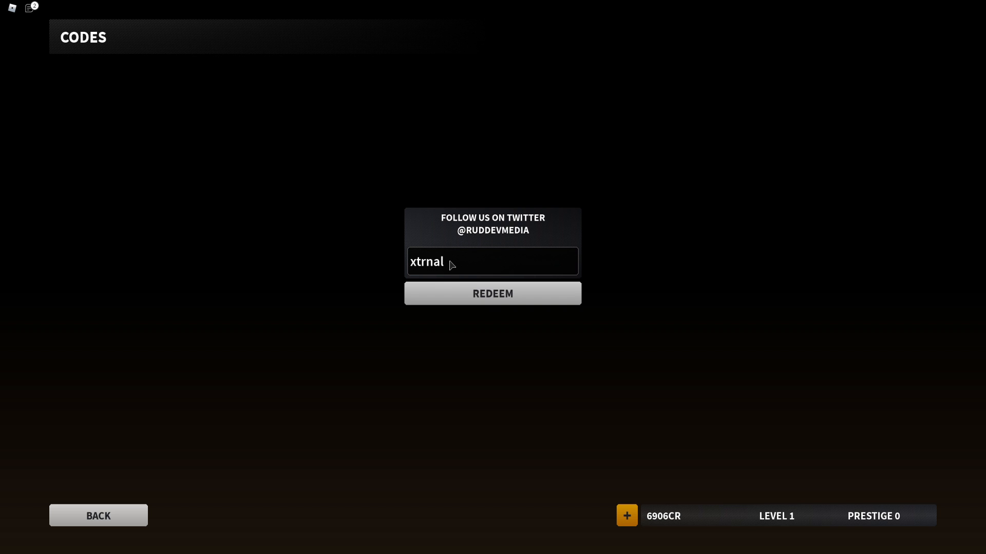
{"action": "mouse_move", "coordinate": [474, 315]}
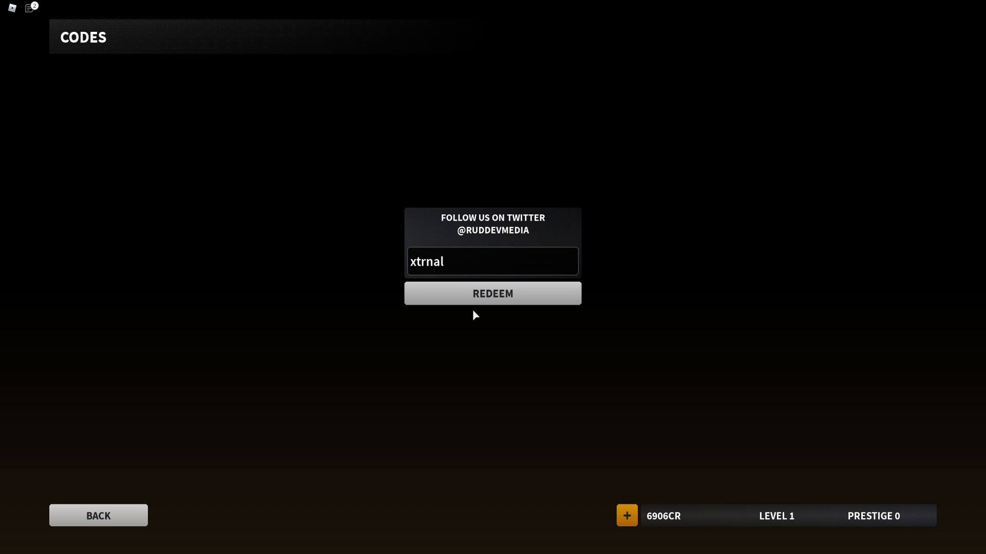
{"action": "left_click", "coordinate": [492, 294]}
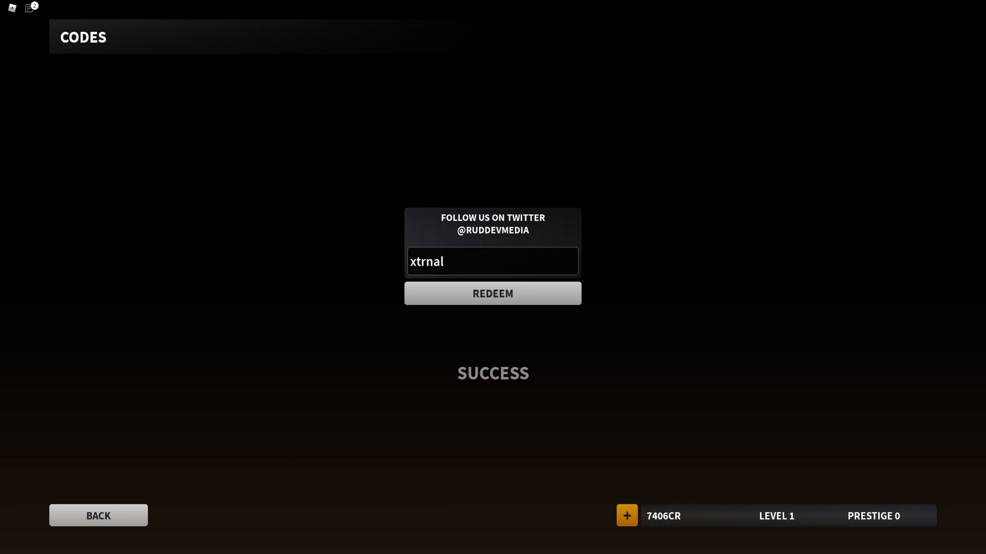
Step: Redeem the Z_33 code to unlock the ZEKRO_3300 reward
{"action": "left_click", "coordinate": [492, 293]}
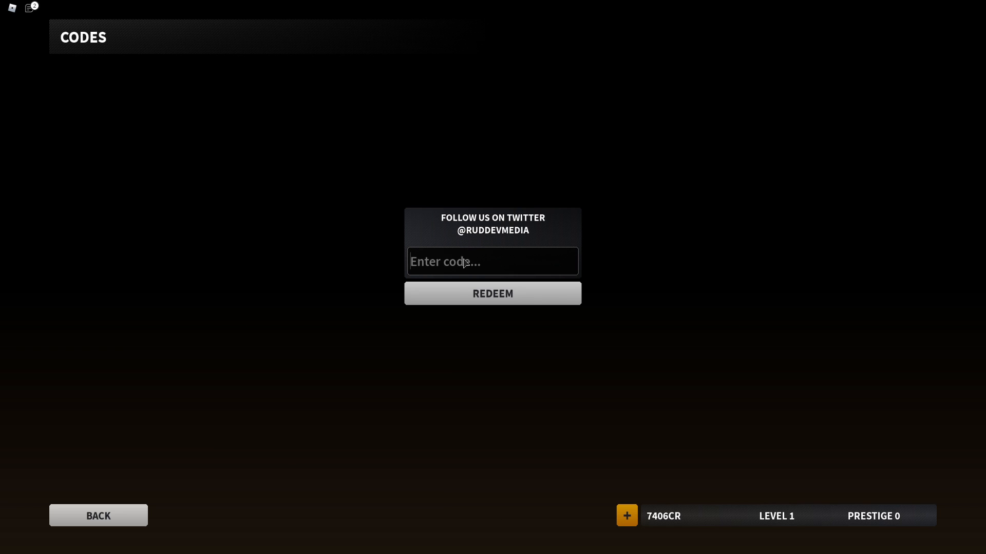
{"action": "type", "text": "Z_33"}
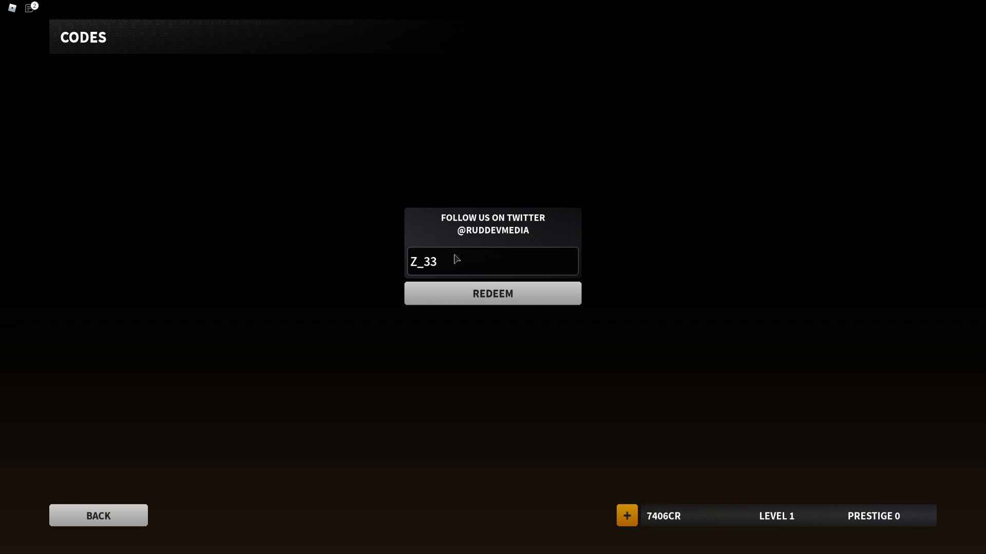
{"action": "left_click", "coordinate": [492, 294]}
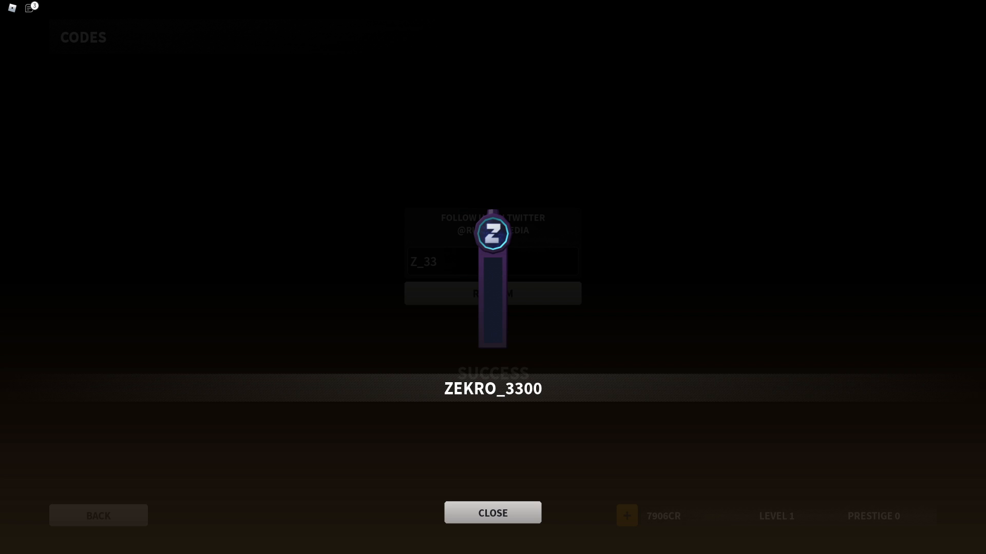
{"action": "left_click", "coordinate": [492, 512]}
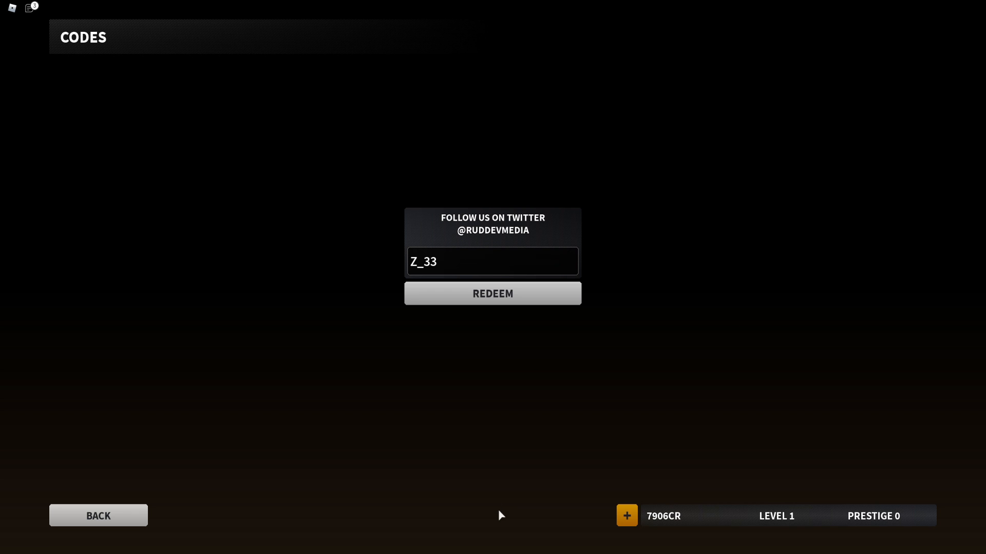
Step: Redeem the zesty code for the ZESTYZOOCUMBER reward, then return to the main menu
{"action": "type", "text": "zesty"}
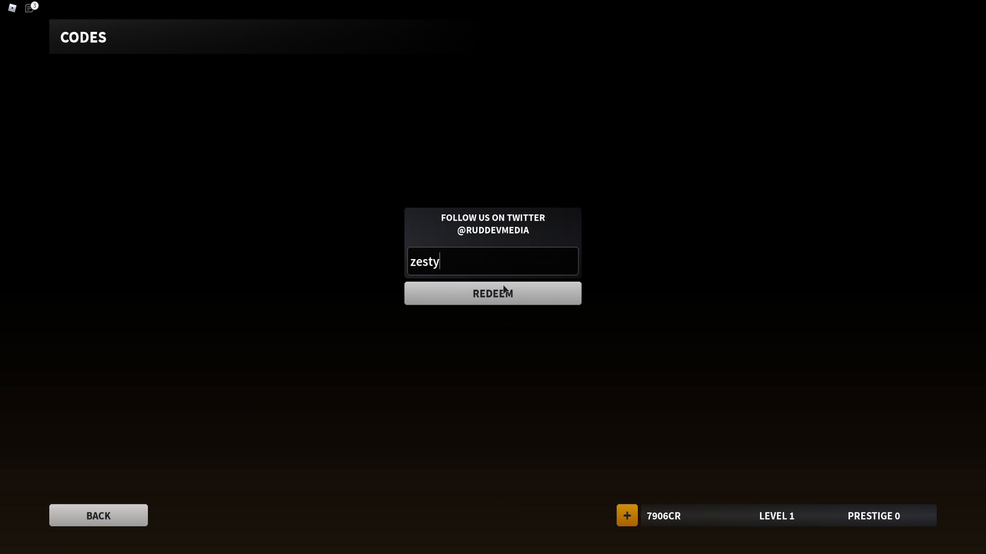
{"action": "left_click", "coordinate": [492, 293]}
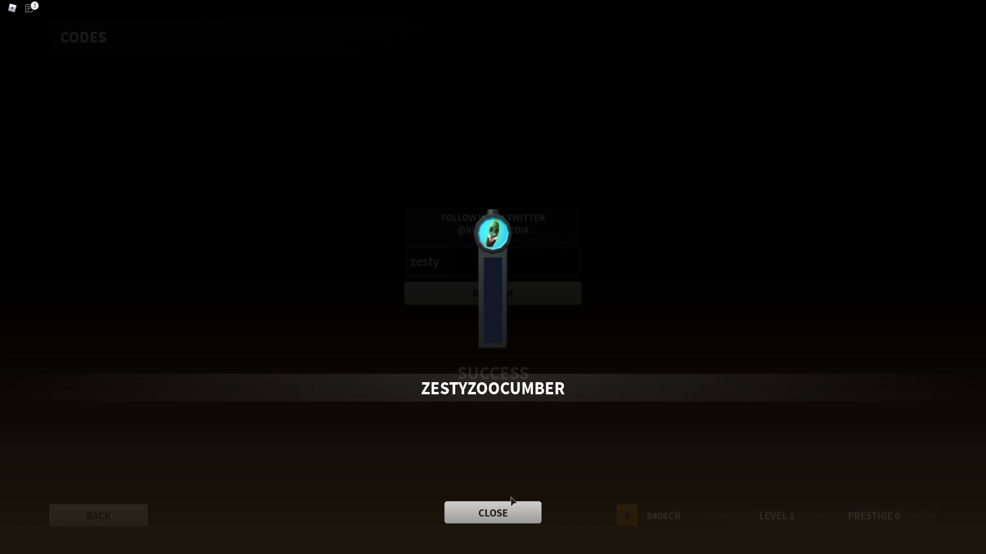
{"action": "left_click", "coordinate": [492, 513]}
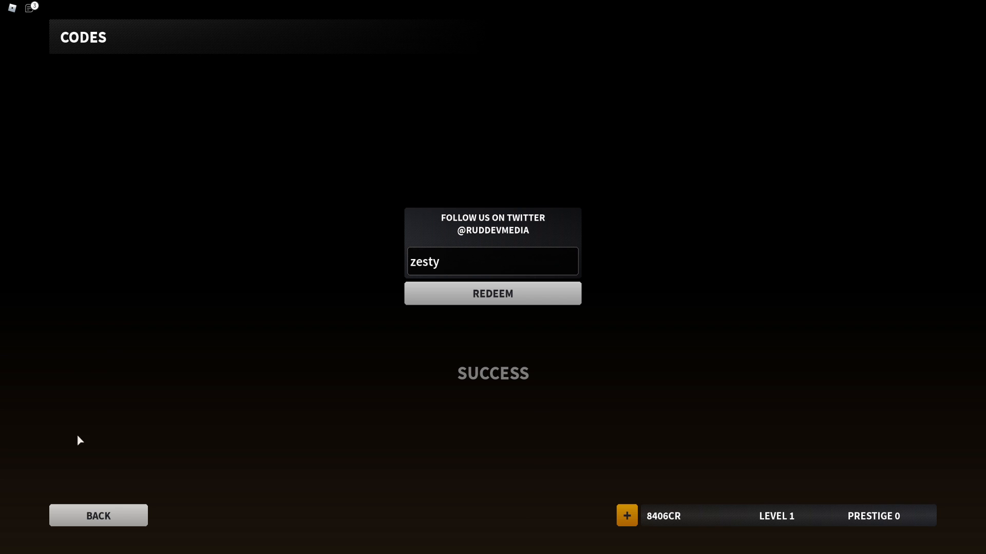
{"action": "left_click", "coordinate": [98, 515]}
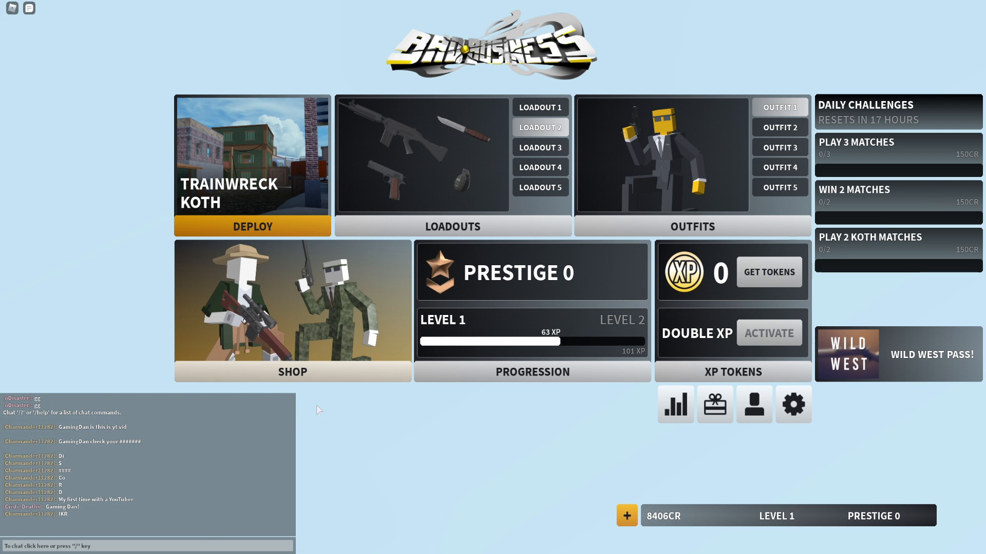
{"action": "mouse_move", "coordinate": [469, 405]}
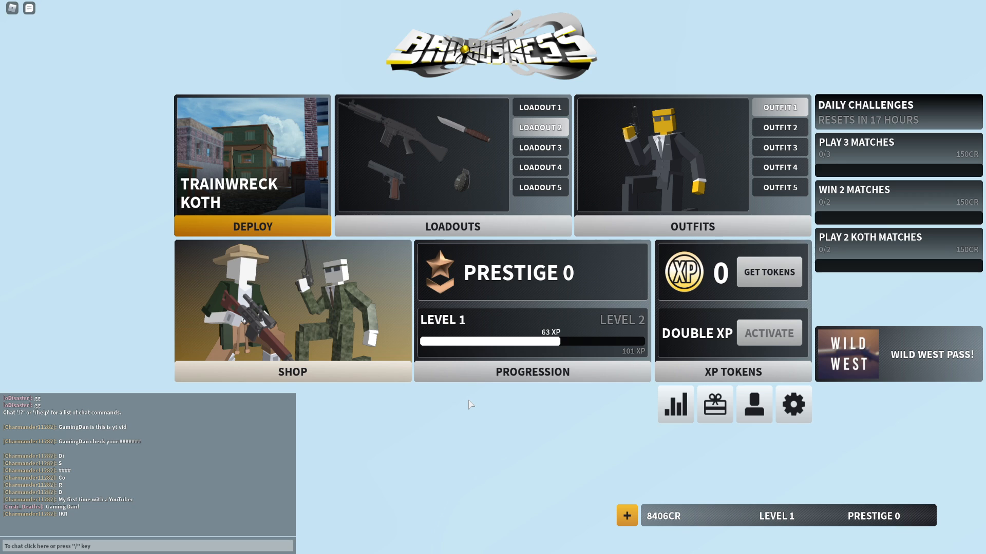